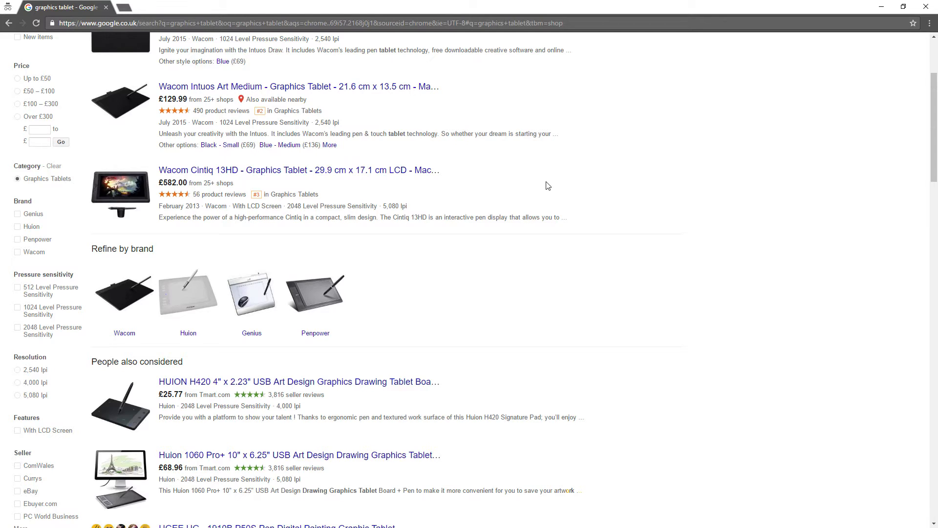
{"action": "scroll", "scroll_direction": "down", "scroll_amount": 3}
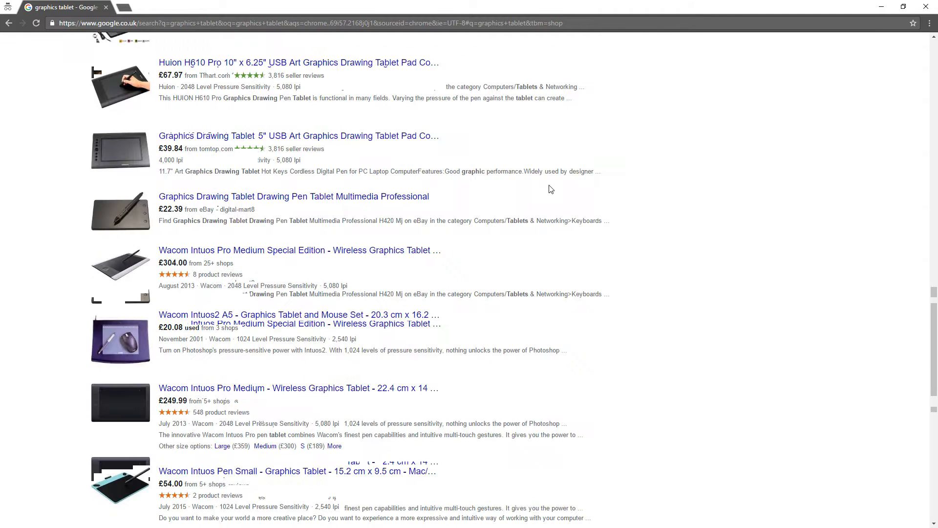